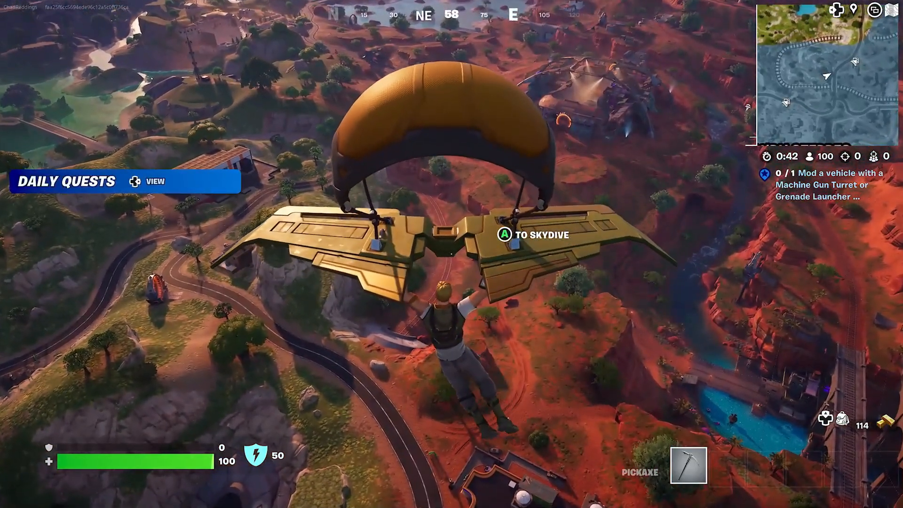
Step: Leave Fortnite for the home screen and go to Settings > General > Network settings
{"action": "key", "text": "xbox"}
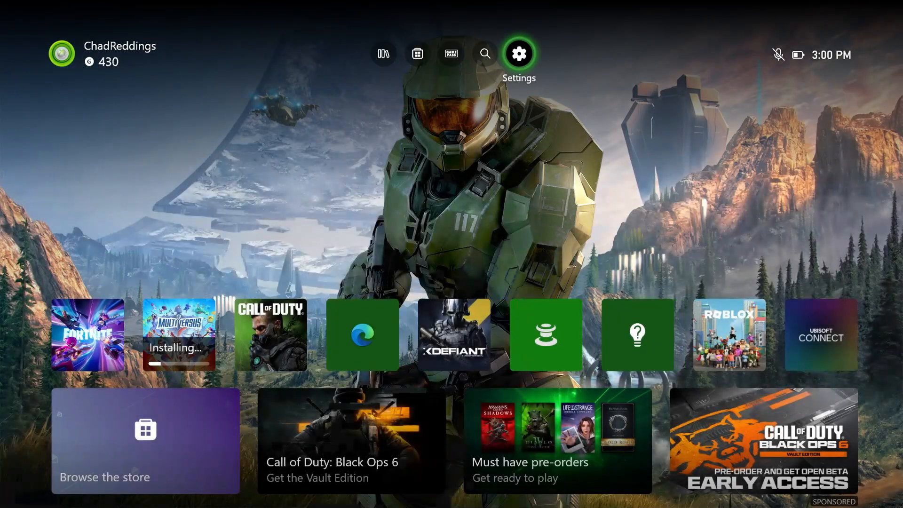
{"action": "left_click", "coordinate": [517, 53]}
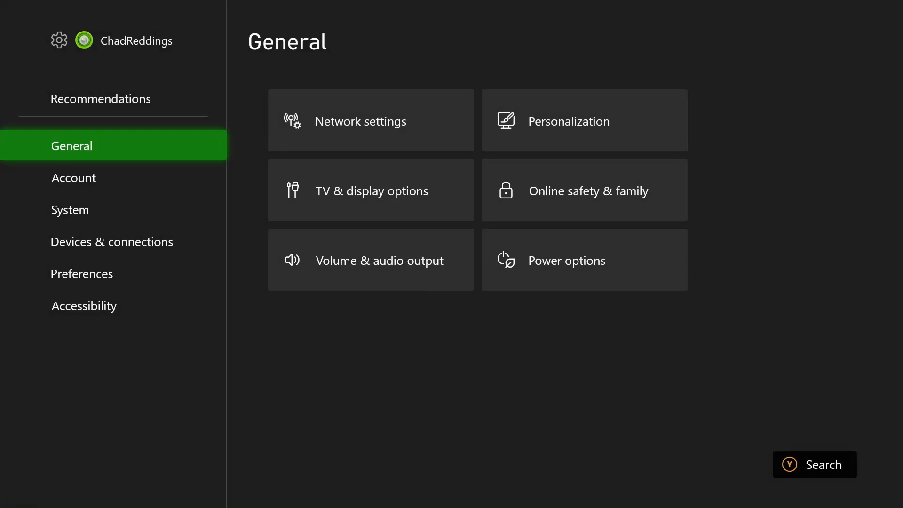
{"action": "left_click", "coordinate": [370, 120]}
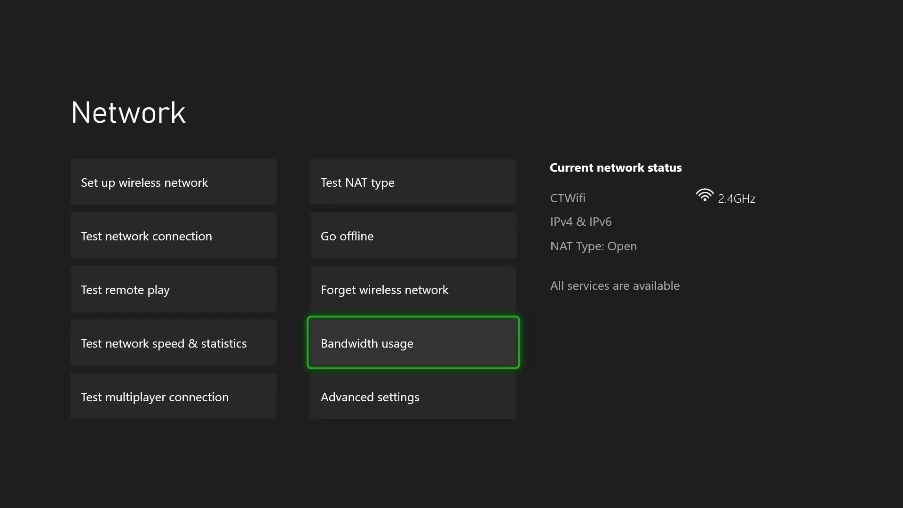
{"action": "left_click", "coordinate": [412, 342]}
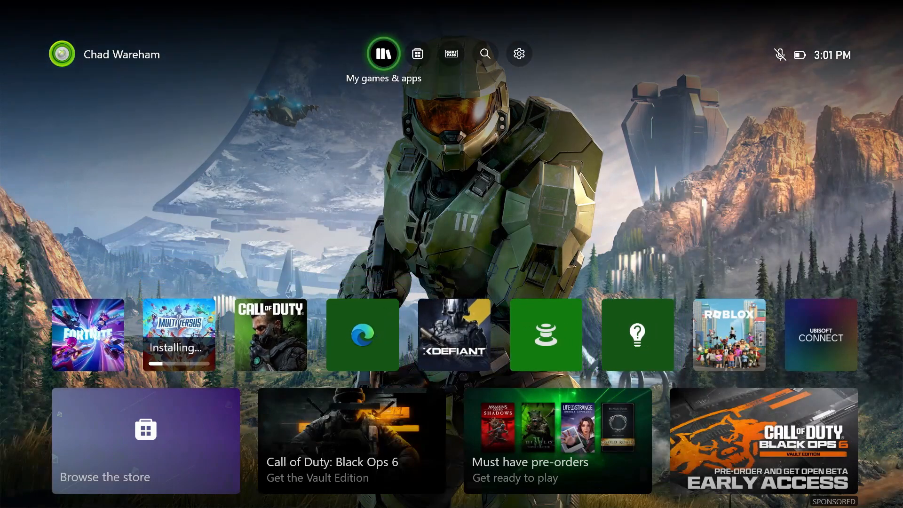
Step: Go to My games & apps > Manage > Queue and show MultiVersus's options menu
{"action": "left_click", "coordinate": [382, 54]}
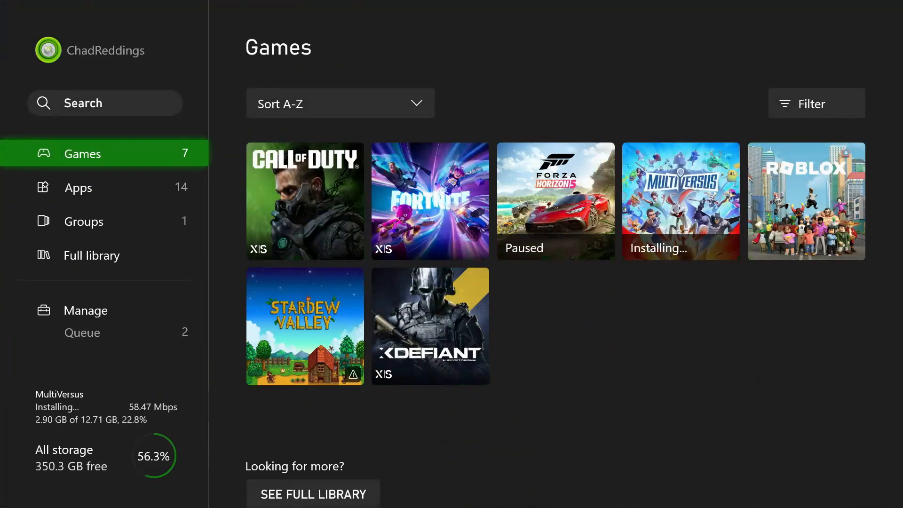
{"action": "left_click", "coordinate": [84, 310]}
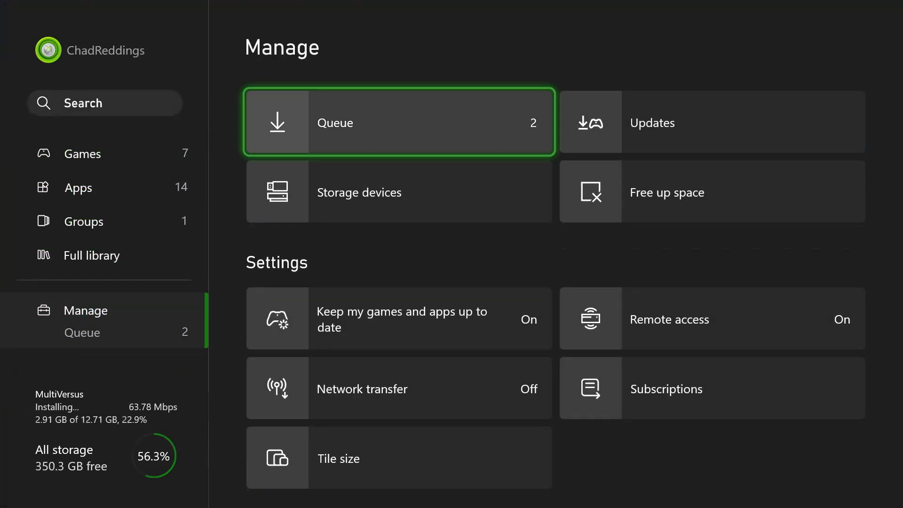
{"action": "left_click", "coordinate": [400, 122]}
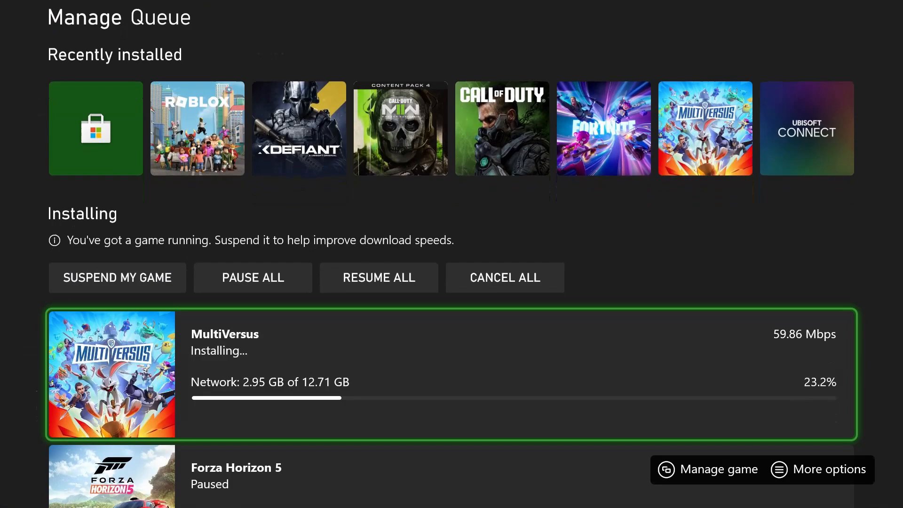
{"action": "left_click", "coordinate": [830, 470]}
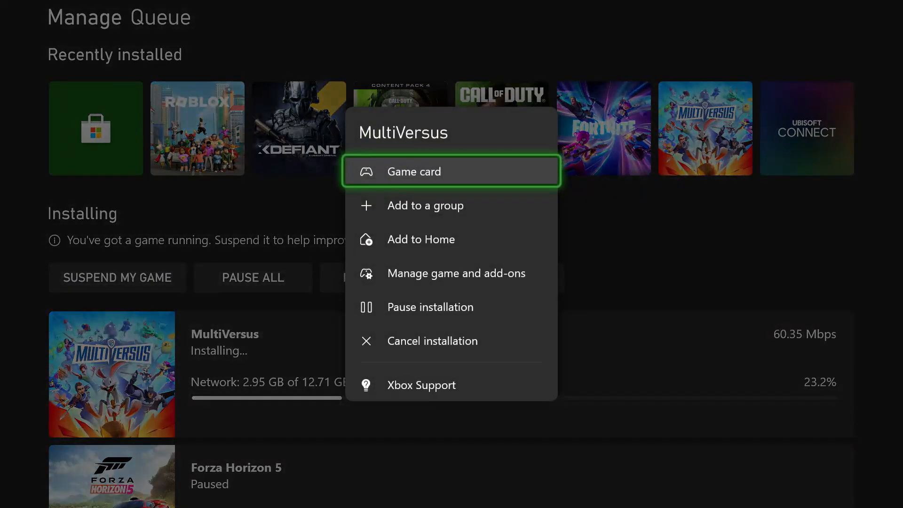